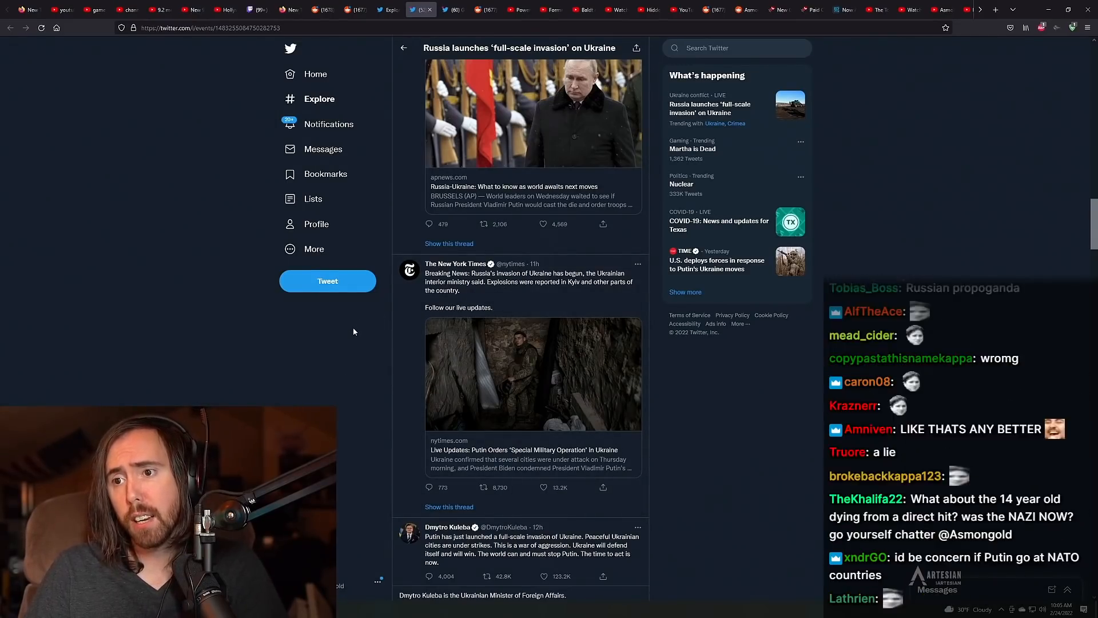
# Step: Scroll through the Ukraine invasion thread, then start searching Twitter for 'zep'
pyautogui.scroll(-3)
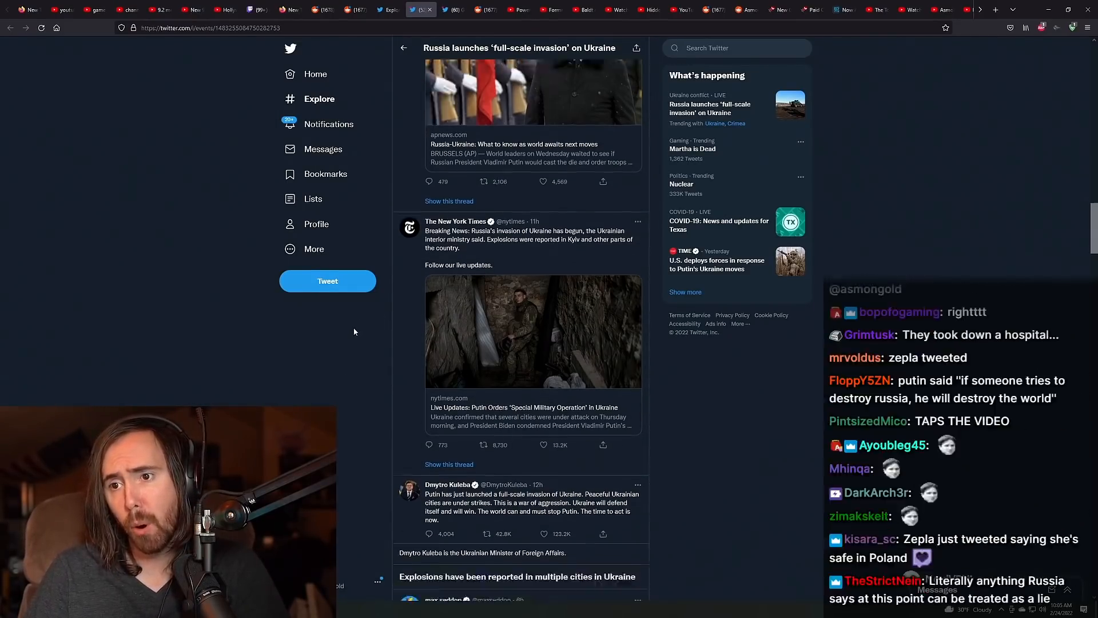
pyautogui.scroll(-3)
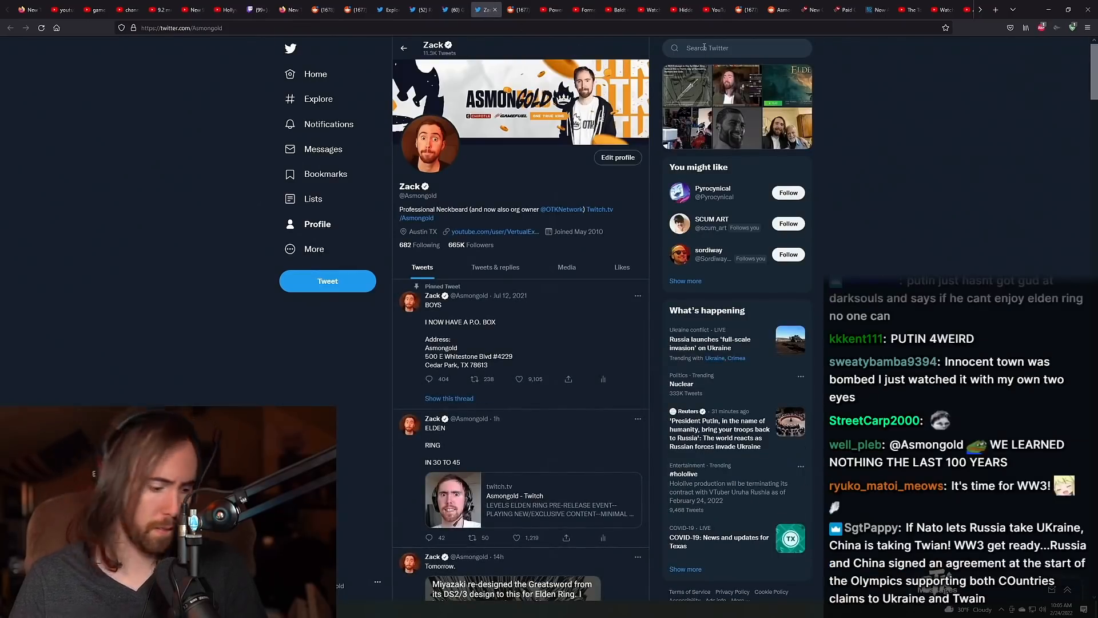
pyautogui.write('ep')
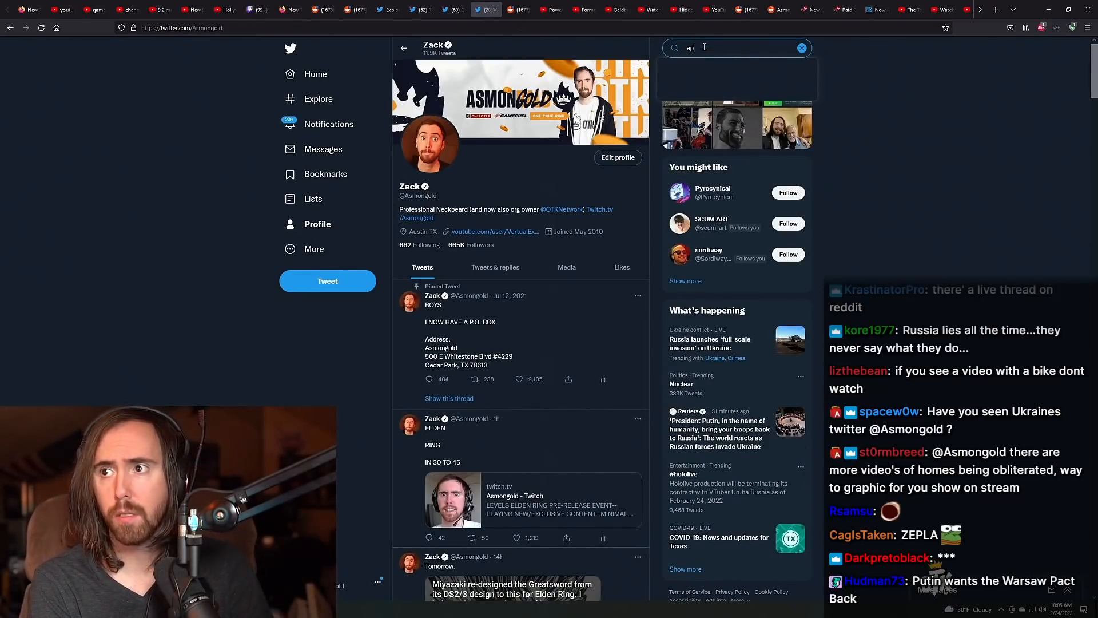
pyautogui.write('zep')
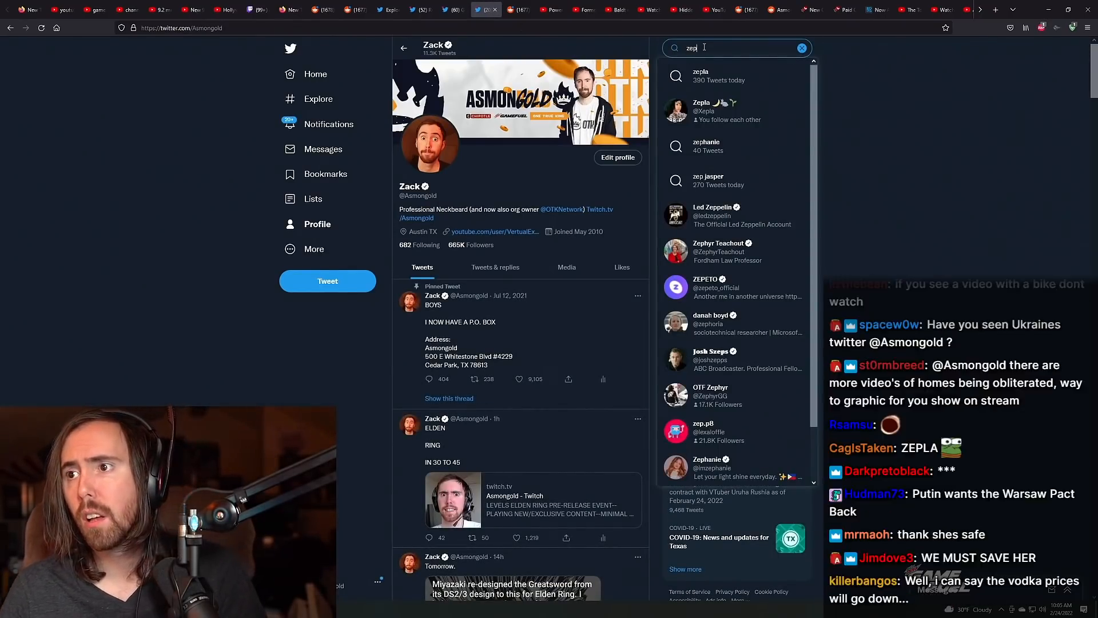
pyautogui.click(701, 110)
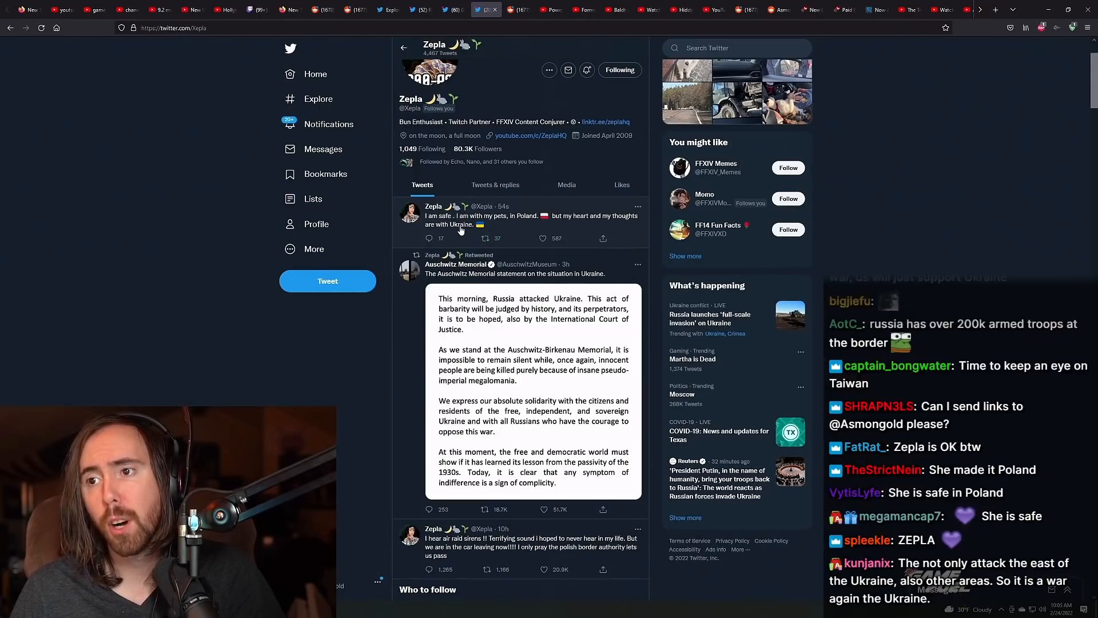
pyautogui.click(543, 239)
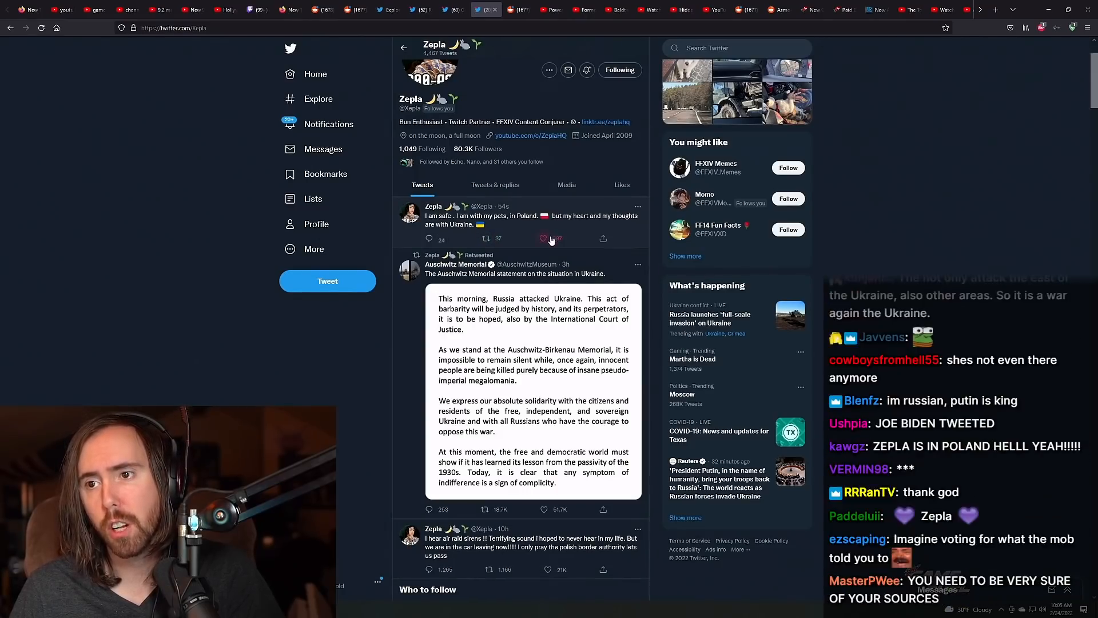